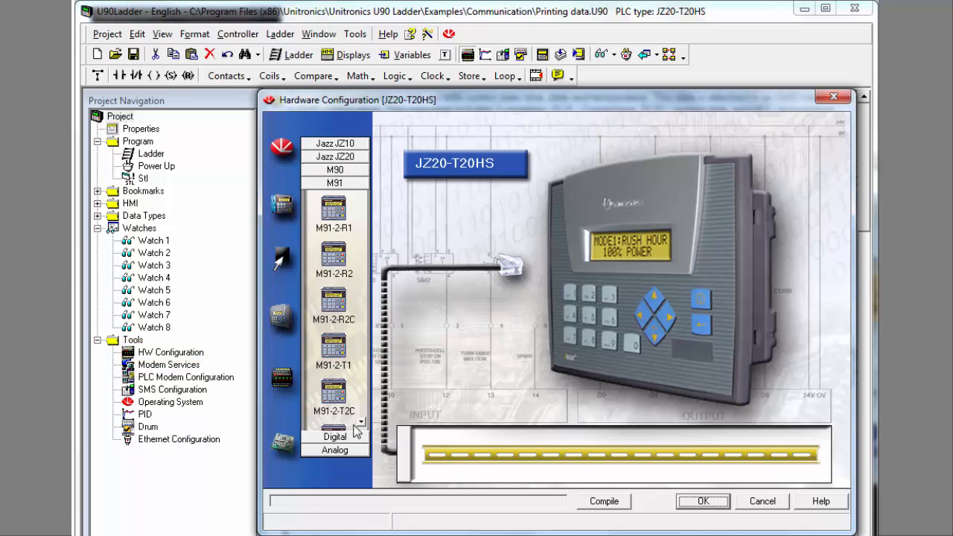
Step: Show the analog expansion modules on the M91-2-R2C controller's I/O rail
{"action": "left_click", "coordinate": [334, 306]}
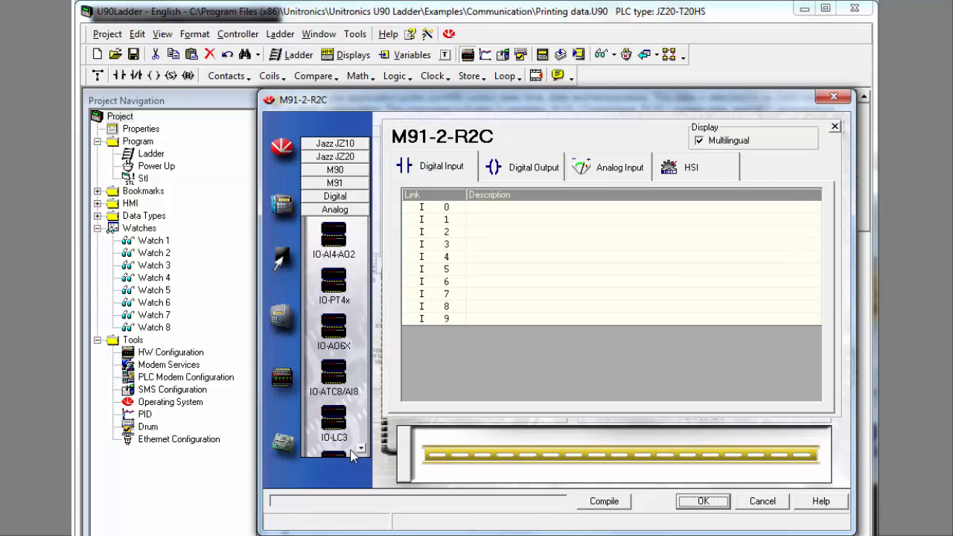
{"action": "left_click", "coordinate": [333, 376]}
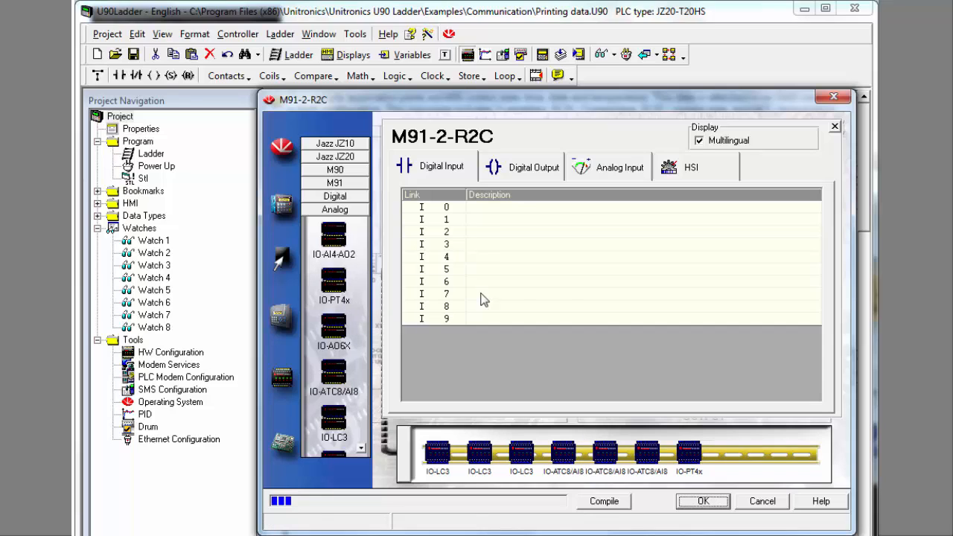
{"action": "mouse_move", "coordinate": [683, 438]}
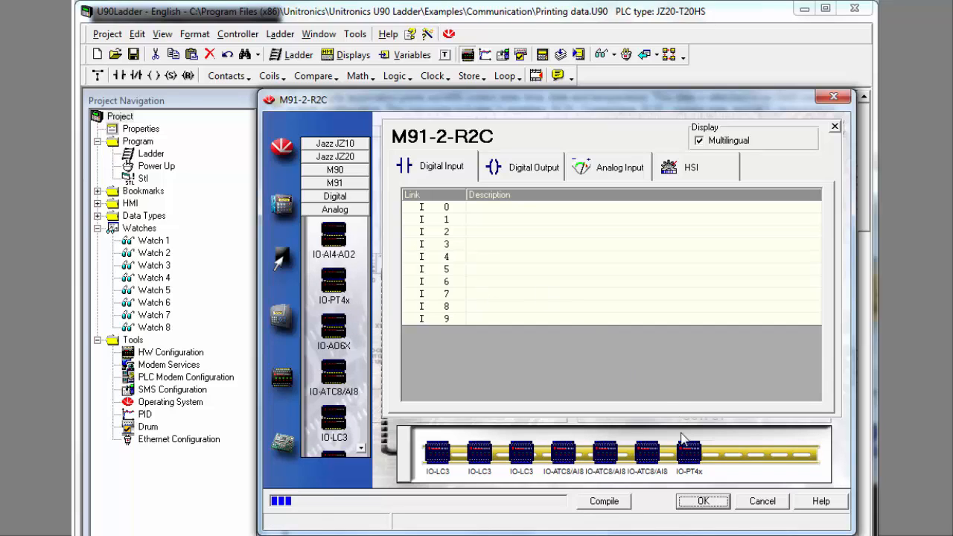
Step: Set IO-PT4x channel CH 0 to PT 100/1000 (392), linked to MI 0
{"action": "left_click", "coordinate": [688, 450]}
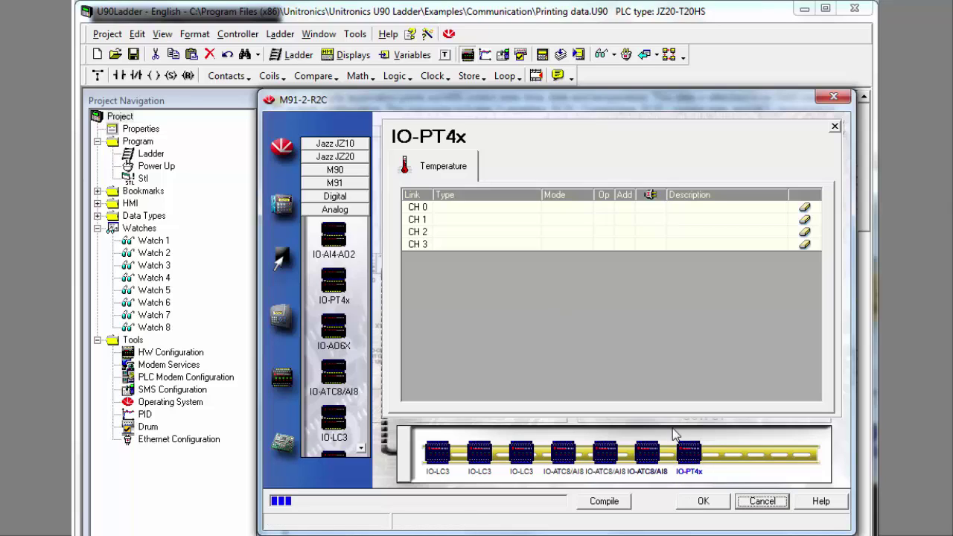
{"action": "mouse_move", "coordinate": [503, 212]}
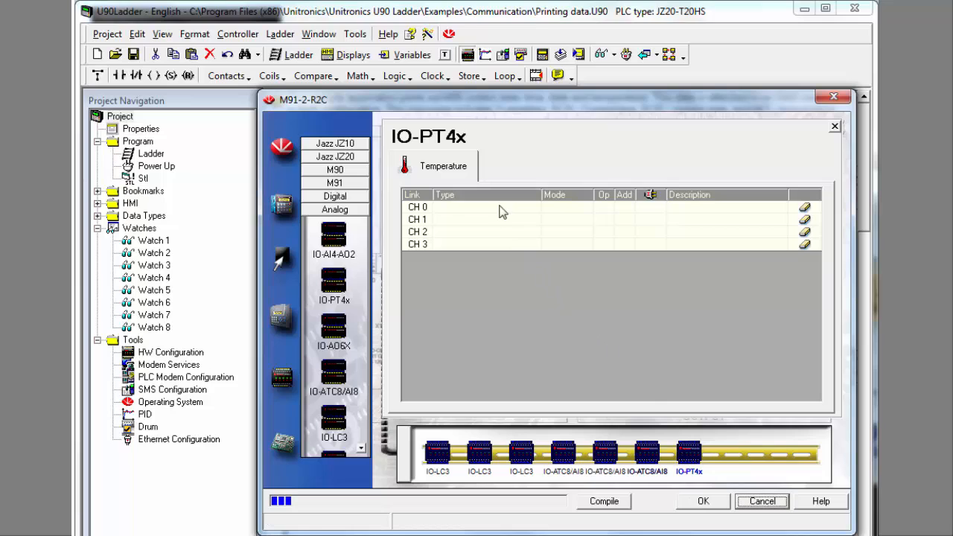
{"action": "left_click", "coordinate": [531, 207]}
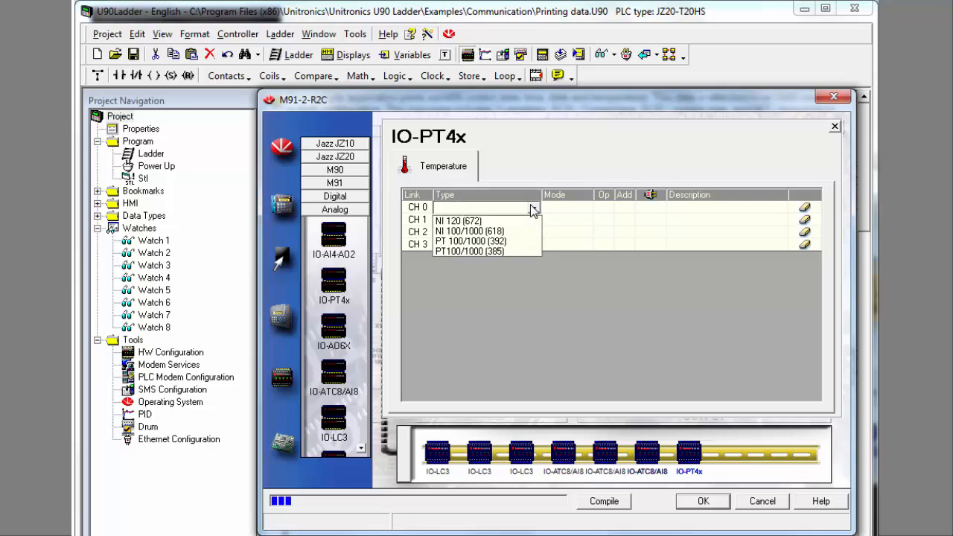
{"action": "mouse_move", "coordinate": [469, 232]}
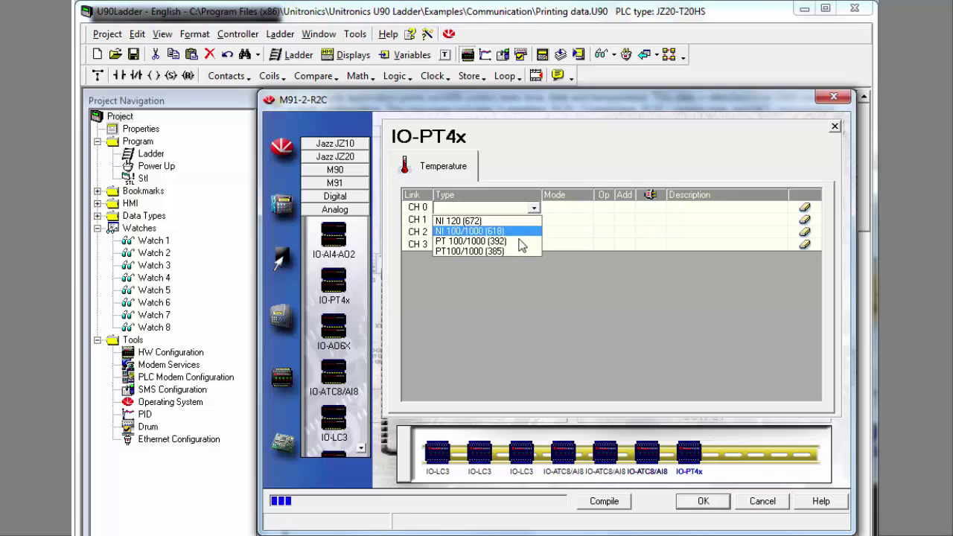
{"action": "left_click", "coordinate": [470, 240]}
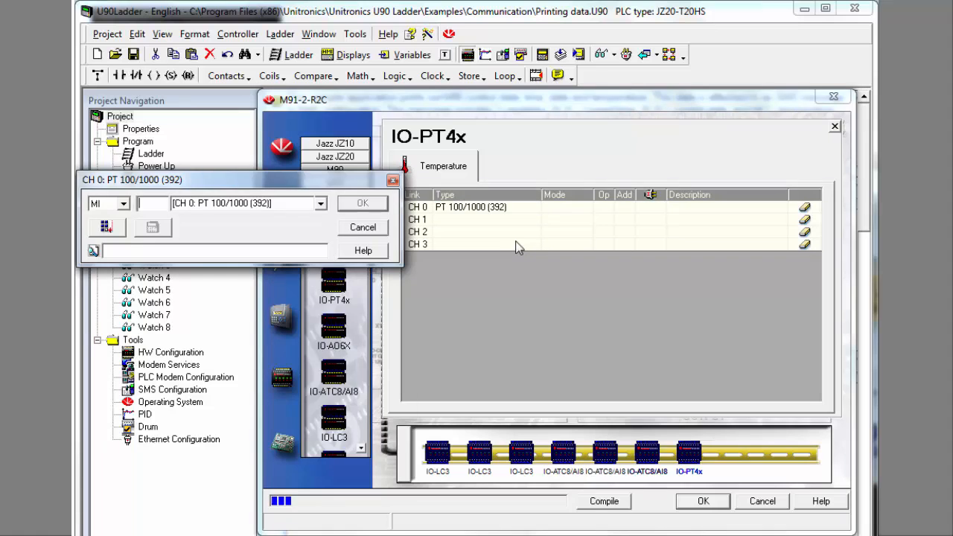
{"action": "left_click", "coordinate": [363, 203]}
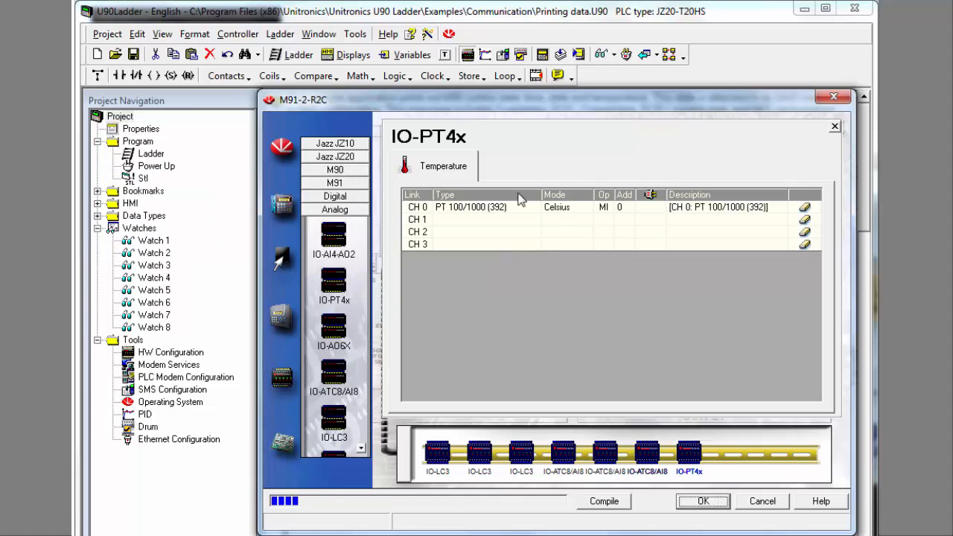
{"action": "mouse_move", "coordinate": [569, 212]}
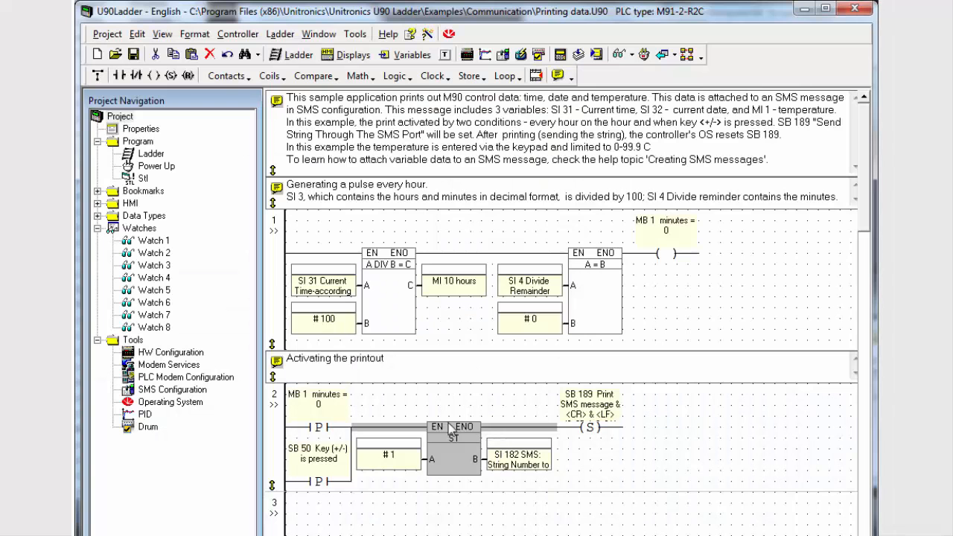
Step: Close Hardware Configuration and browse the Contacts, Coils and Compare element menus
{"action": "left_click", "coordinate": [151, 154]}
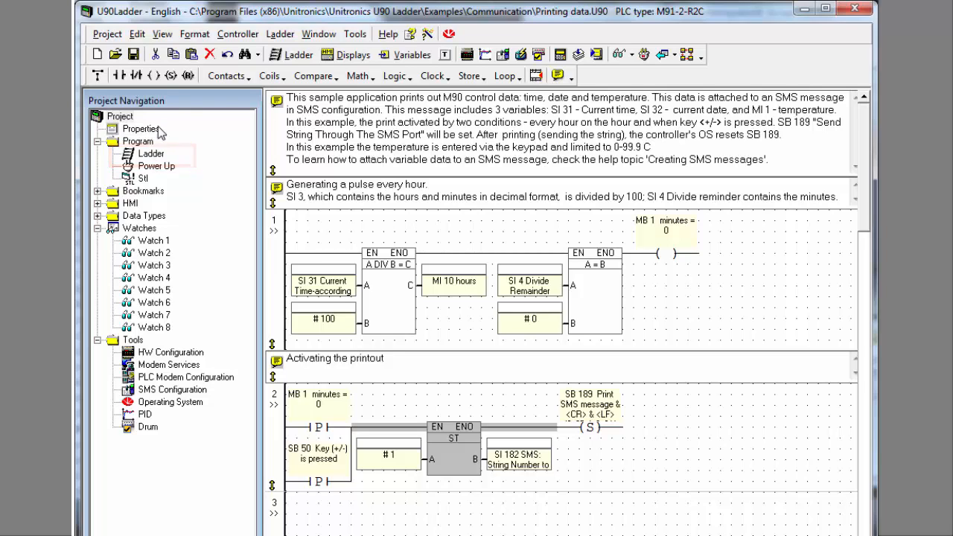
{"action": "left_click", "coordinate": [226, 75]}
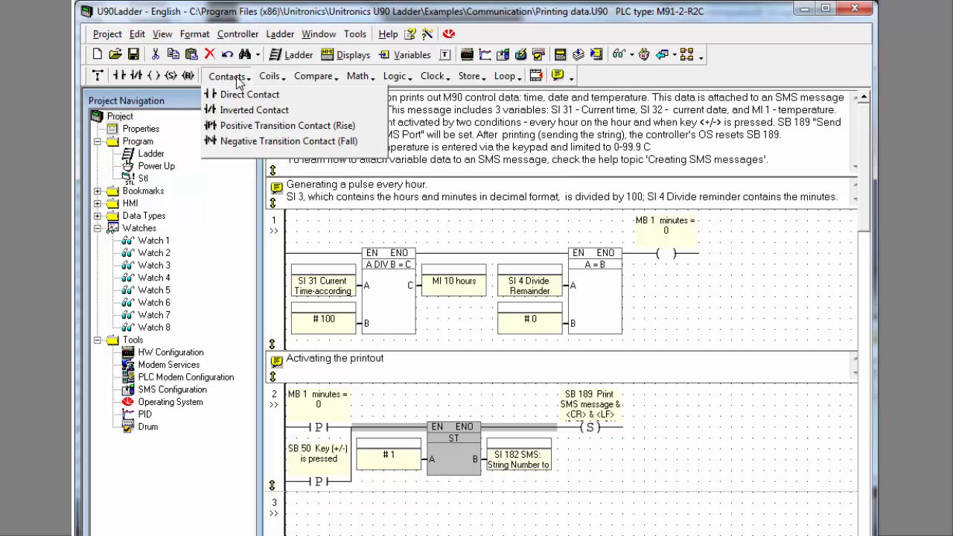
{"action": "left_click", "coordinate": [269, 75]}
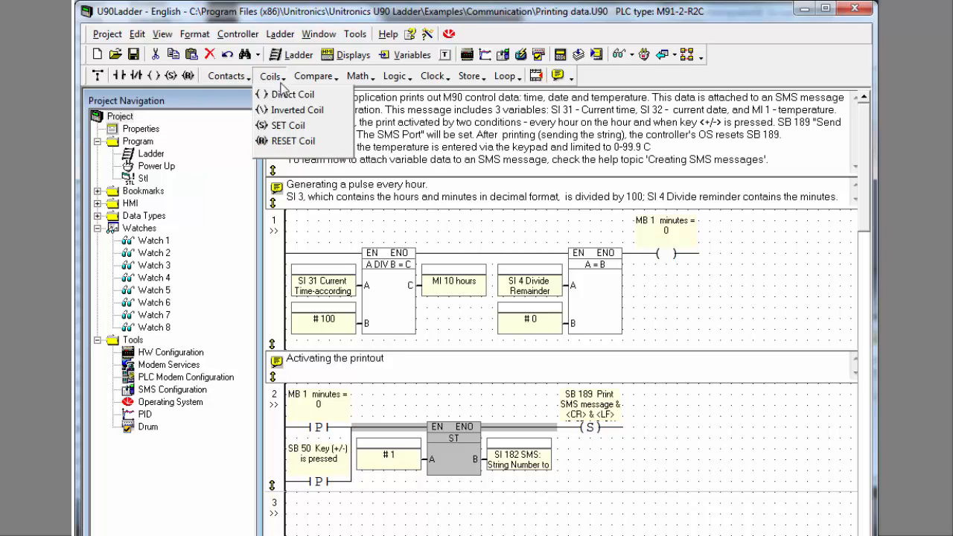
{"action": "left_click", "coordinate": [314, 76]}
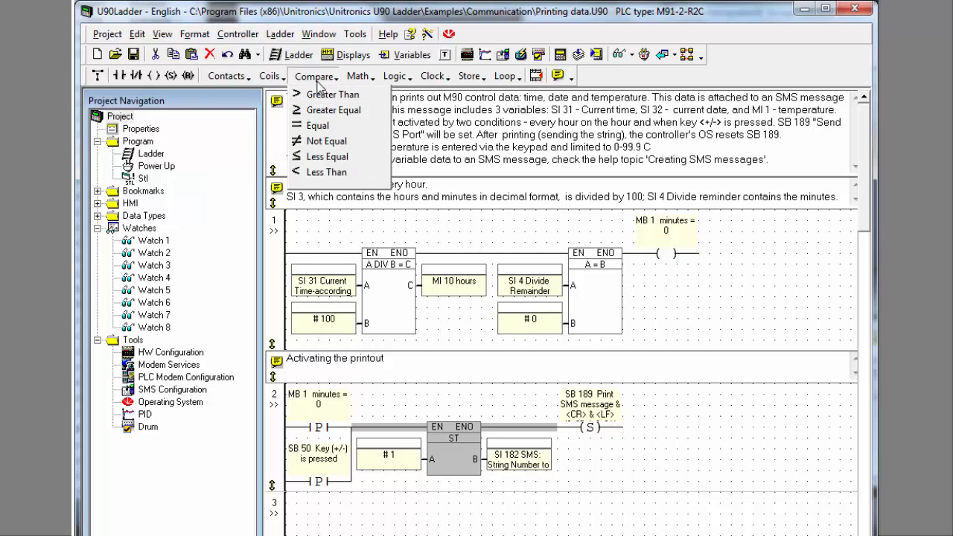
Step: Browse the Logic, Clock and Loop menus and place an ADD block
{"action": "left_click", "coordinate": [395, 76]}
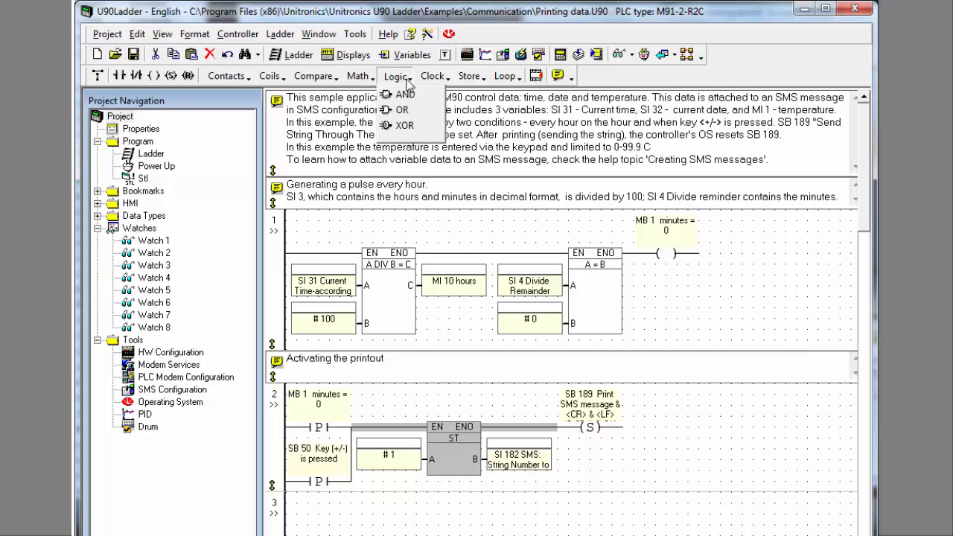
{"action": "left_click", "coordinate": [431, 76]}
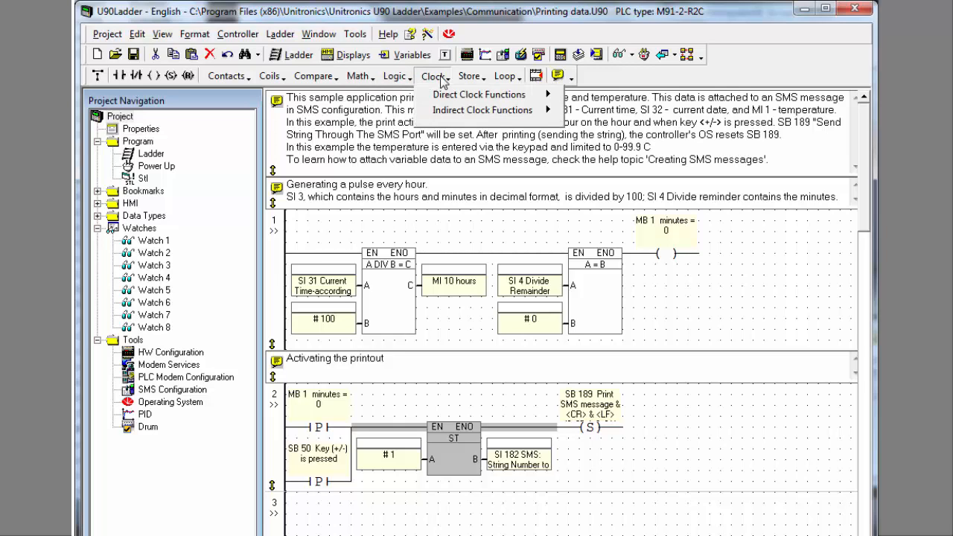
{"action": "left_click", "coordinate": [506, 75]}
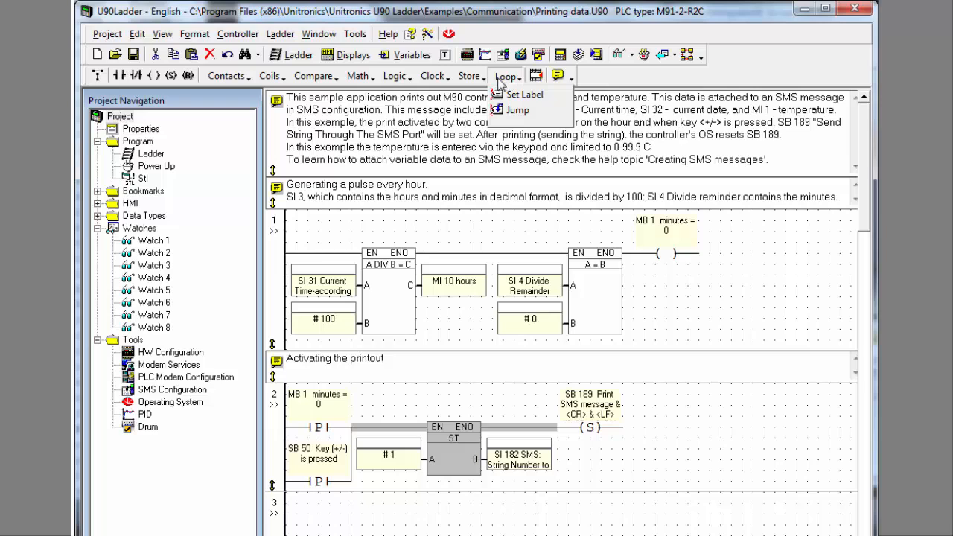
{"action": "left_click", "coordinate": [358, 76]}
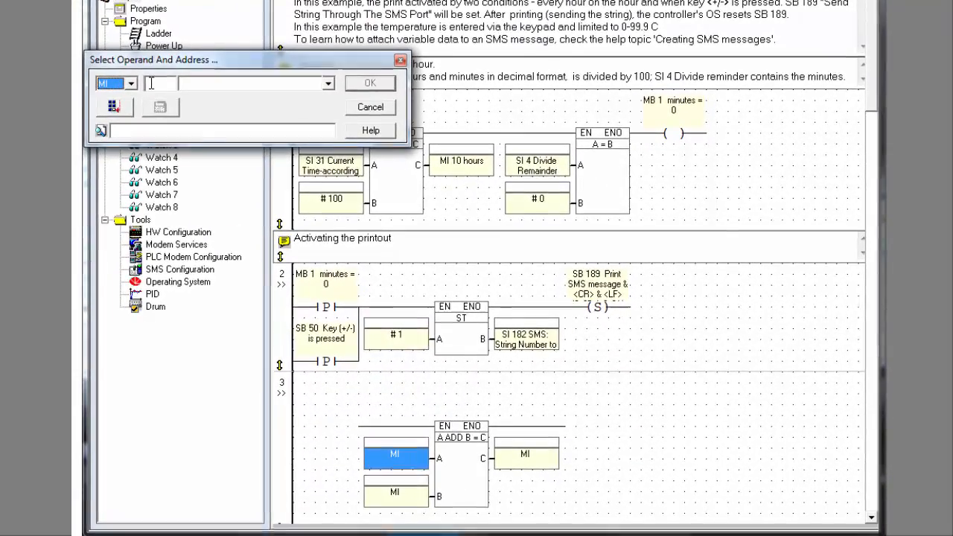
Step: Enter MI operands for the ADD block's A, B and C inputs
{"action": "type", "text": "2"}
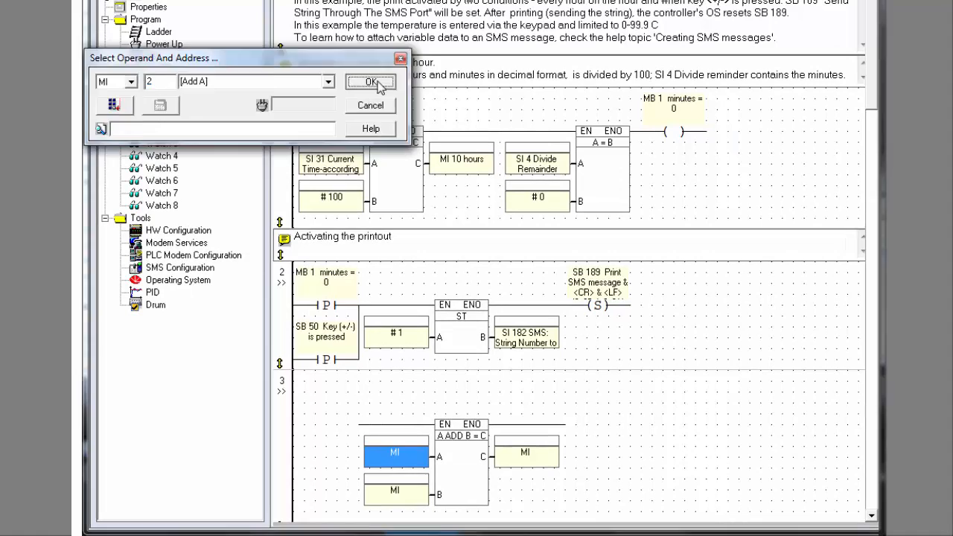
{"action": "left_click", "coordinate": [371, 82]}
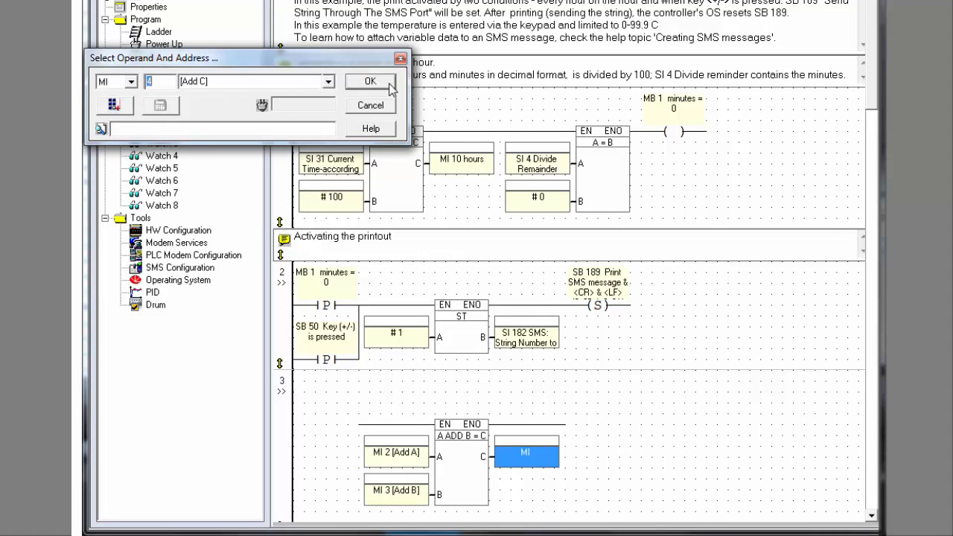
{"action": "left_click", "coordinate": [369, 81]}
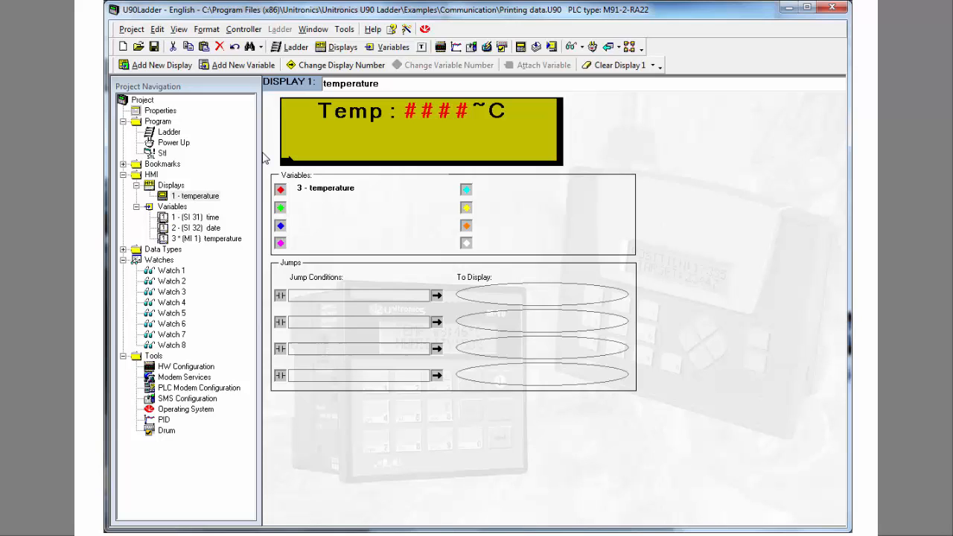
Step: Type 'Weight' on display line two and attach variable 4 after it
{"action": "type", "text": "Weight"}
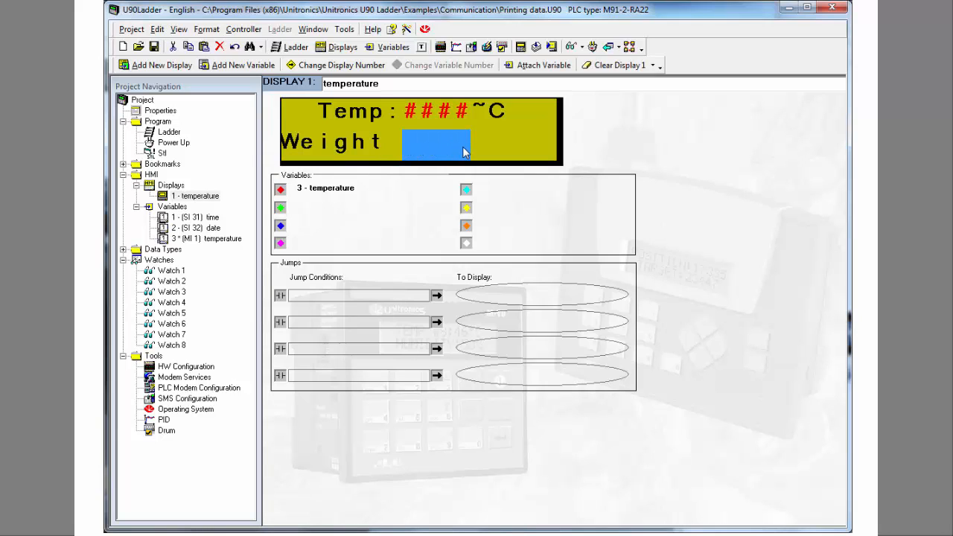
{"action": "left_click", "coordinate": [544, 64]}
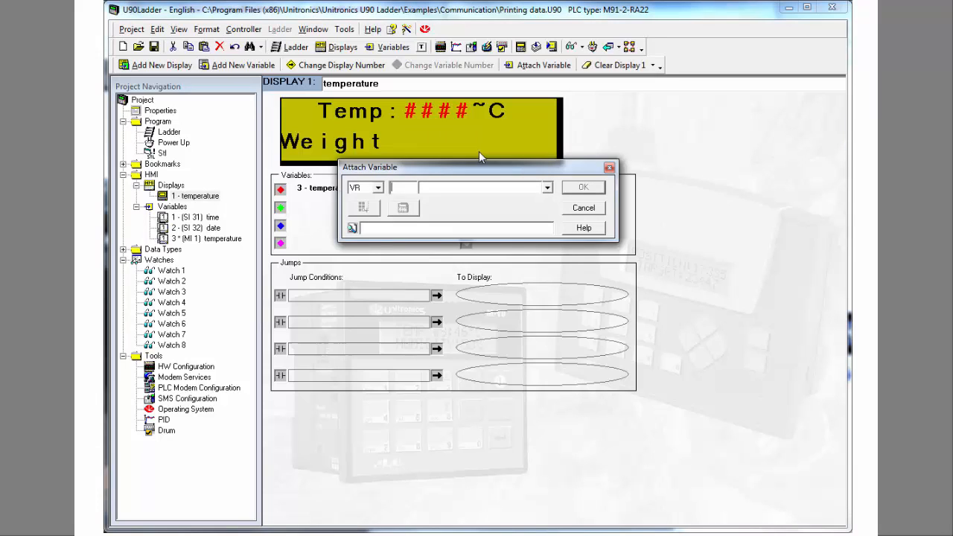
{"action": "type", "text": "4"}
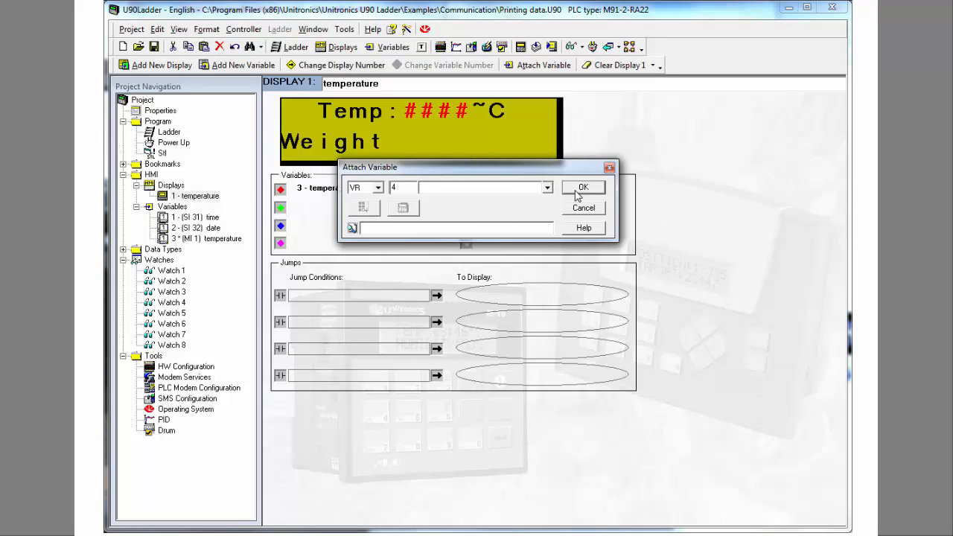
{"action": "left_click", "coordinate": [583, 187]}
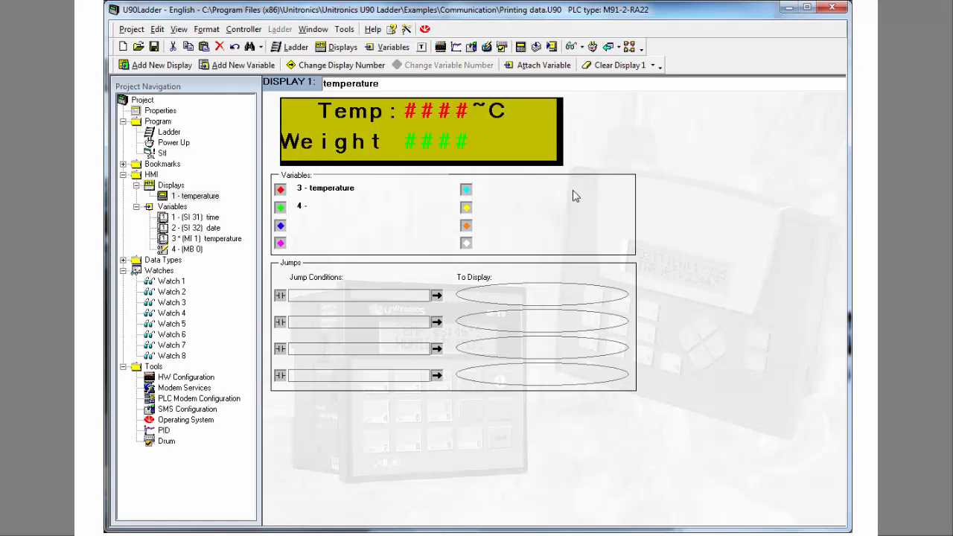
{"action": "mouse_move", "coordinate": [199, 253]}
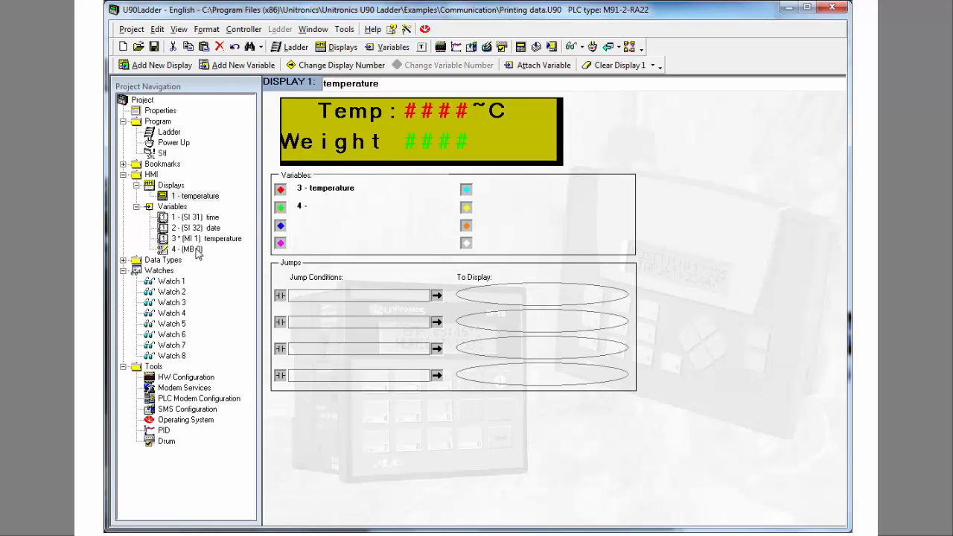
Step: Set variable 4 to Integer (Numeric value) linked to the load-cell MI operand
{"action": "double_click", "coordinate": [188, 249]}
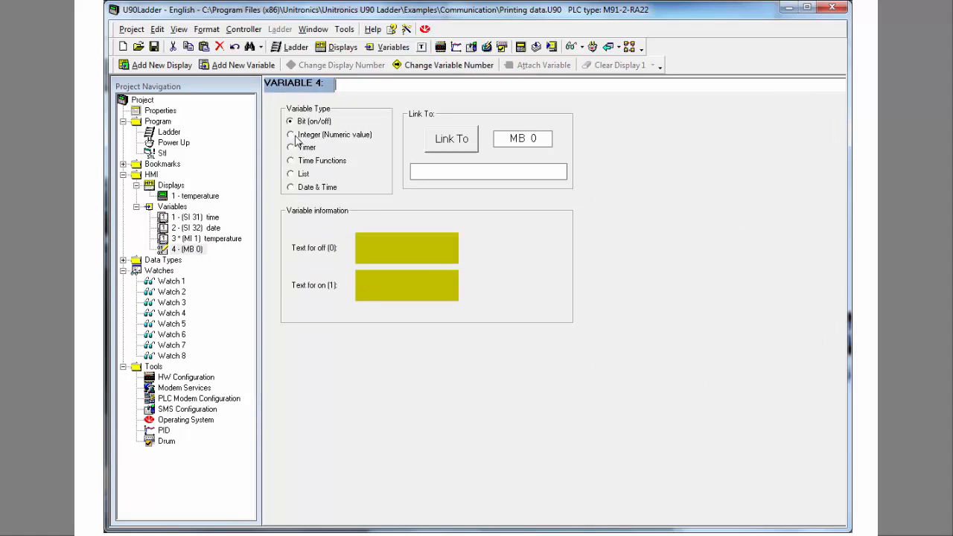
{"action": "left_click", "coordinate": [290, 135]}
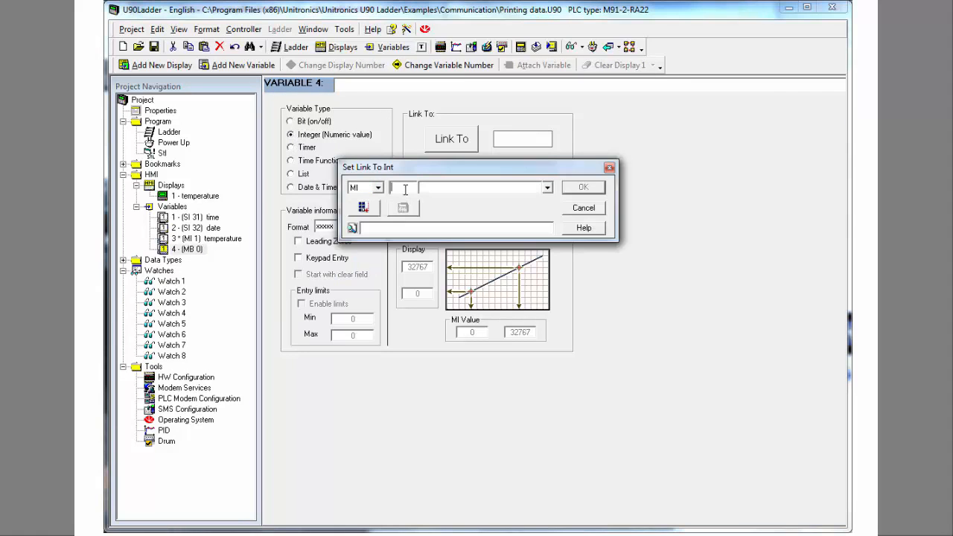
{"action": "type", "text": "3"}
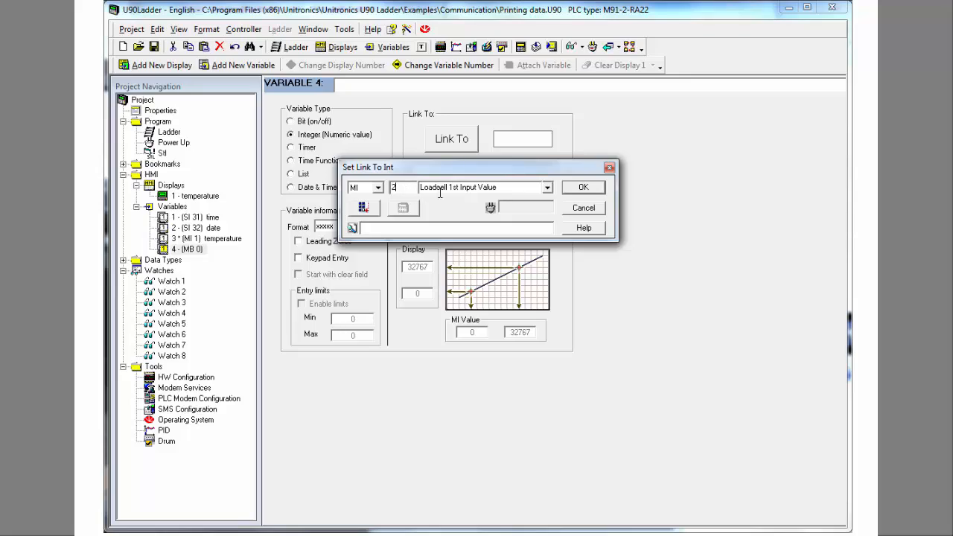
{"action": "left_click", "coordinate": [582, 187]}
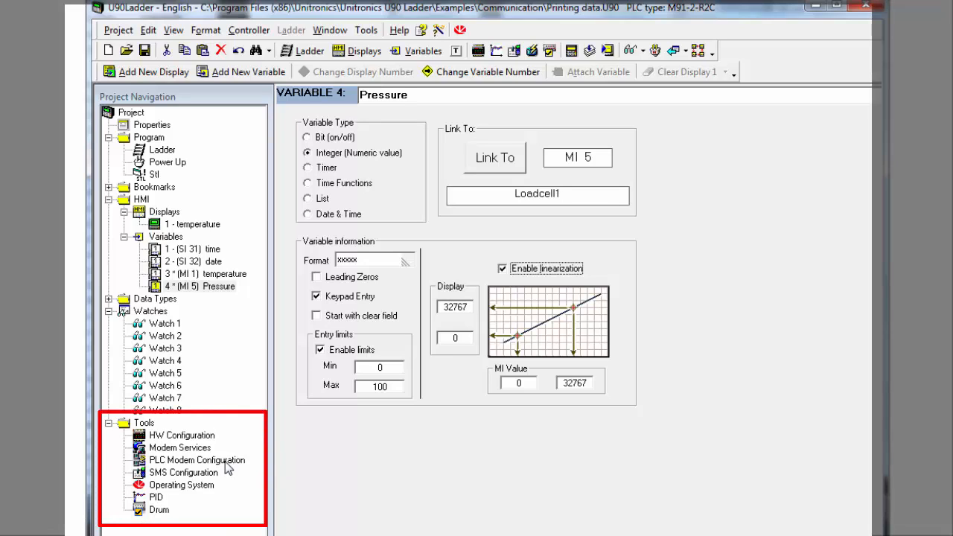
{"action": "mouse_move", "coordinate": [210, 475]}
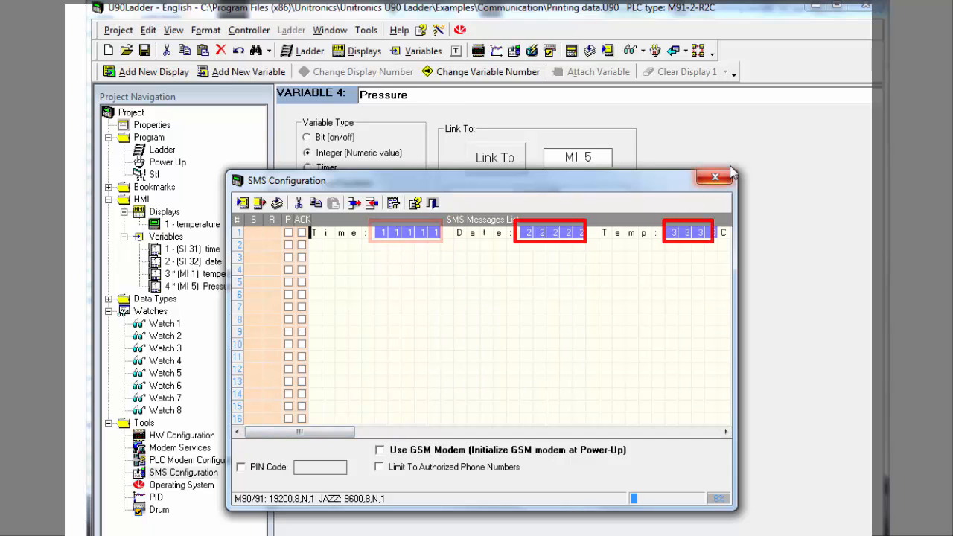
{"action": "left_click", "coordinate": [713, 177]}
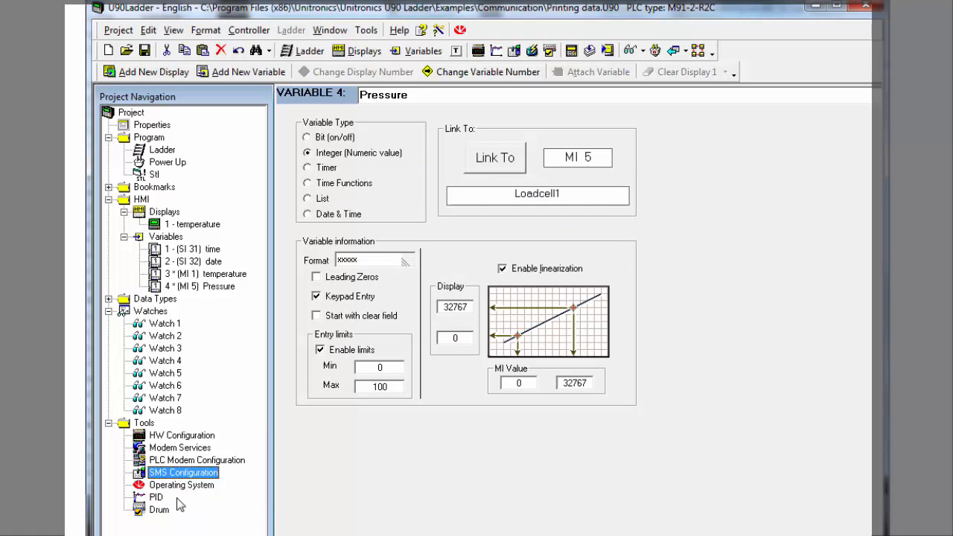
{"action": "left_click", "coordinate": [155, 496]}
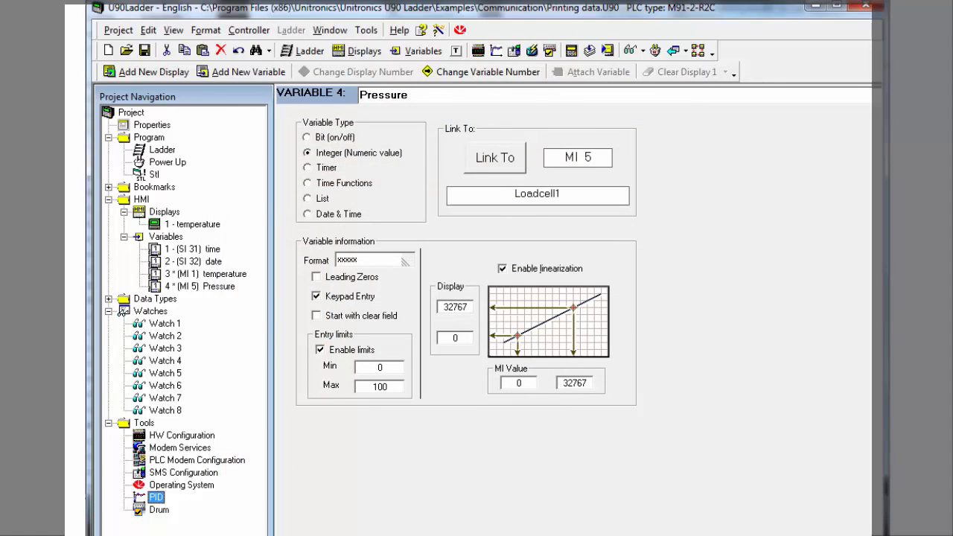
{"action": "left_click", "coordinate": [159, 509]}
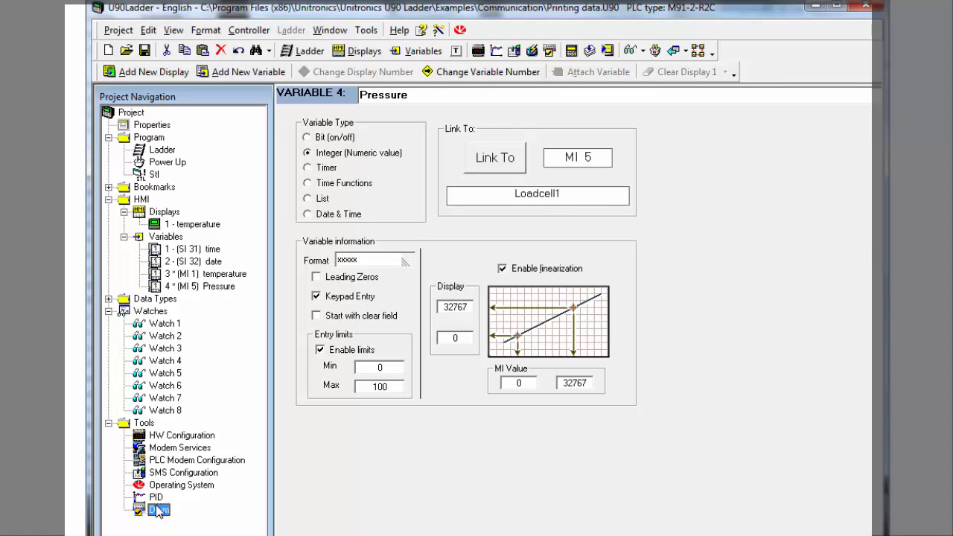